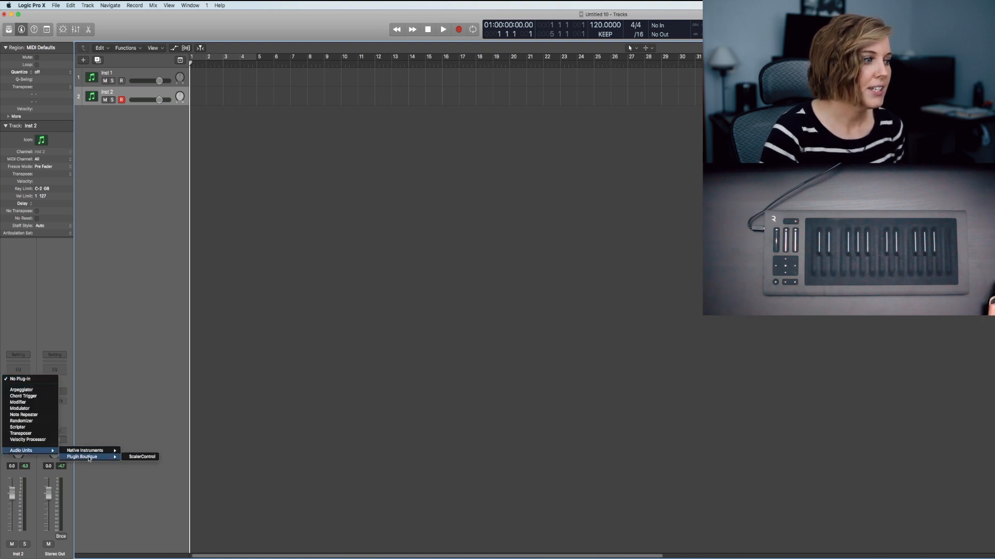
Step: Insert ScalerControl from Audio Units > Plugin Boutique as the Inst 2 MIDI effect and show its window
{"action": "left_click", "coordinate": [141, 457]}
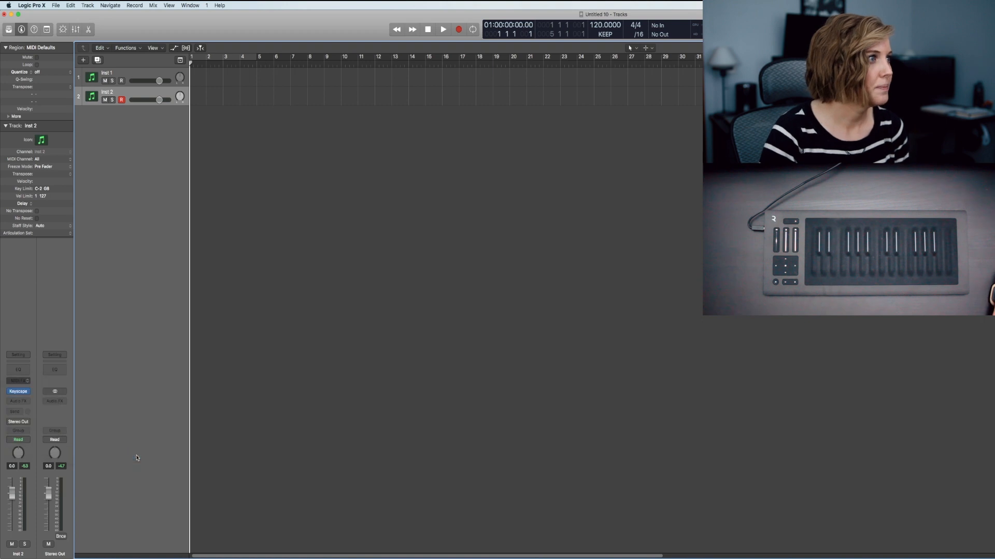
{"action": "left_click", "coordinate": [17, 380]}
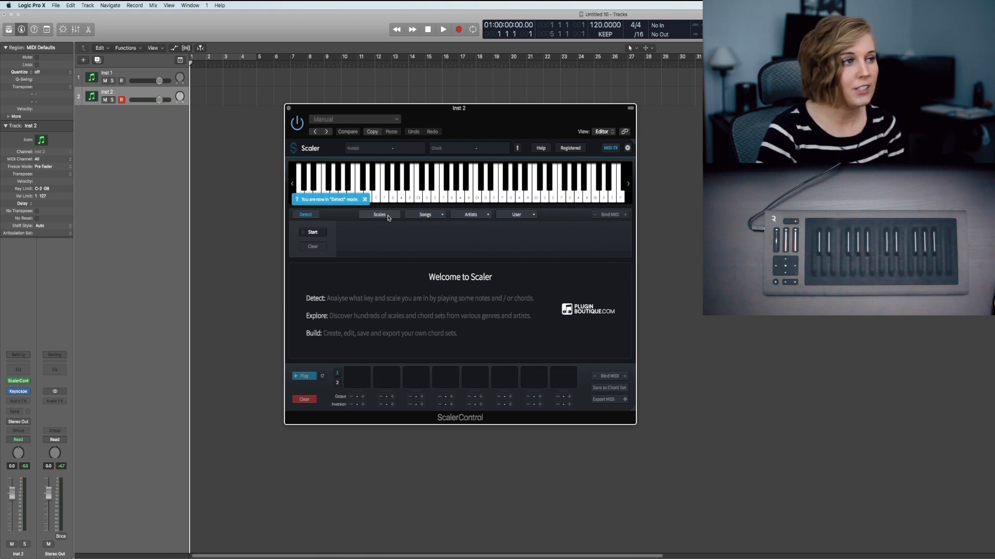
Step: Switch Scaler to Scales mode and select the Major scale to list C Major's diatonic chords
{"action": "left_click", "coordinate": [379, 214]}
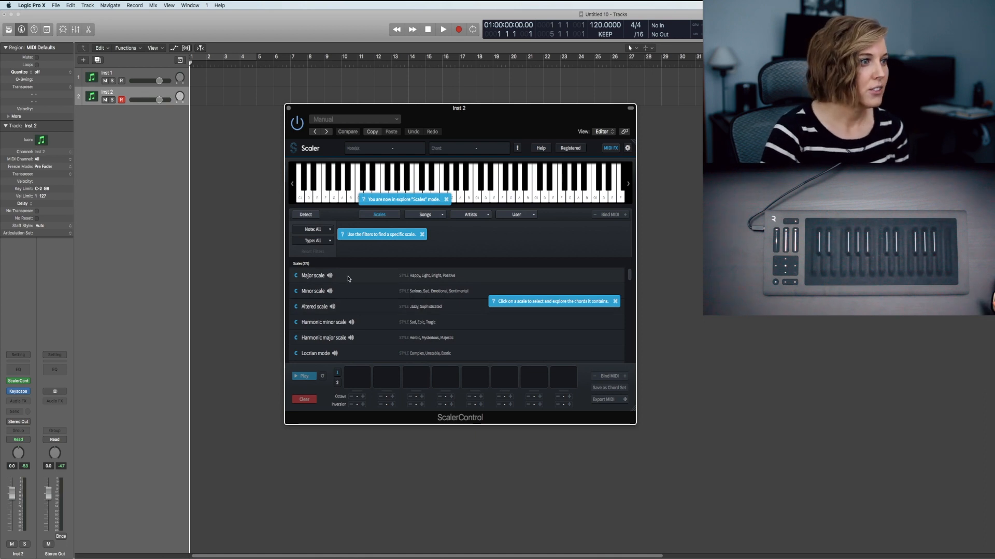
{"action": "left_click", "coordinate": [313, 276]}
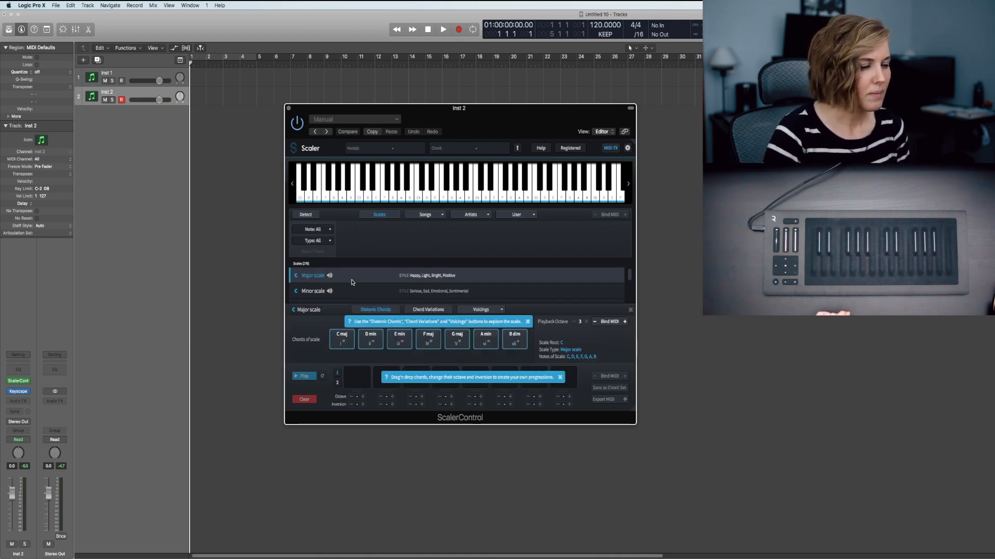
Step: Enable Bind MIDI beside Playback Octave so the keyboard triggers the C Major scale chords
{"action": "left_click", "coordinate": [371, 338]}
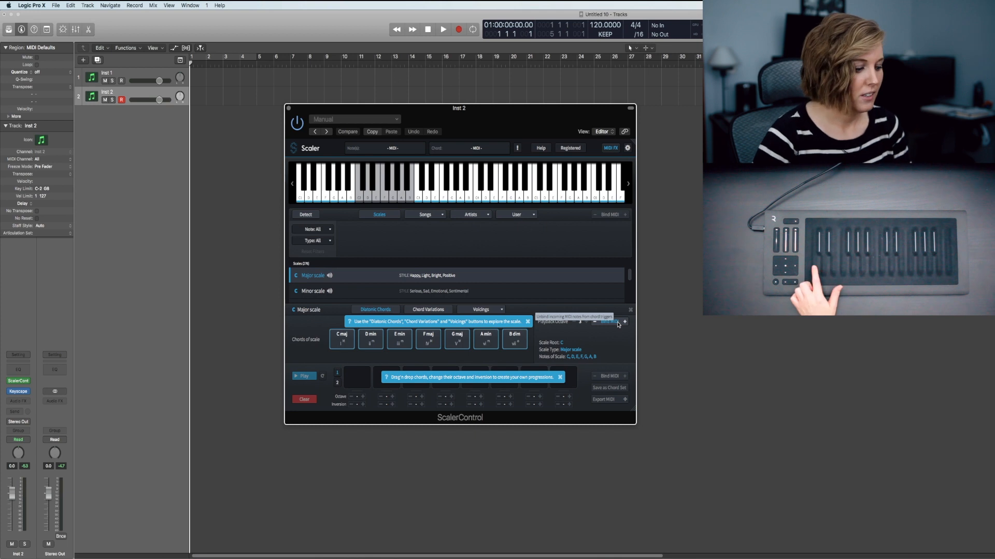
{"action": "left_click", "coordinate": [341, 337]}
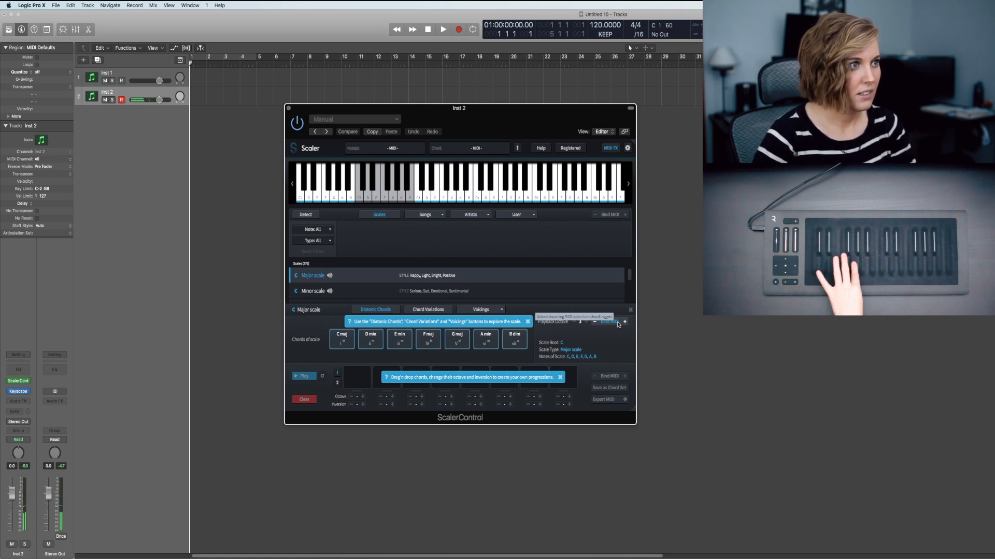
{"action": "left_click", "coordinate": [485, 338]}
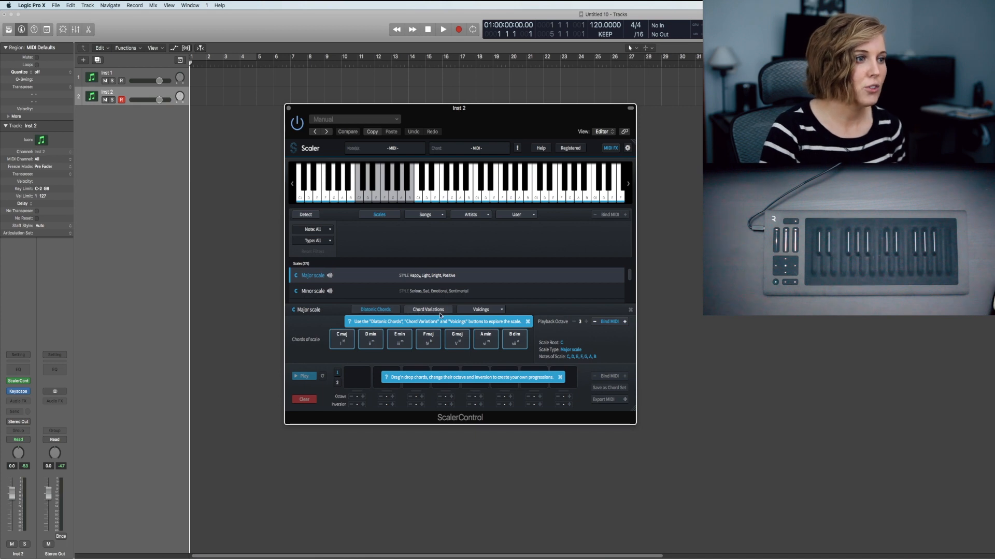
Step: Show the chord variations of C (Csus2, Csus4, Cmaj7...) and list the available voicings
{"action": "left_click", "coordinate": [427, 310]}
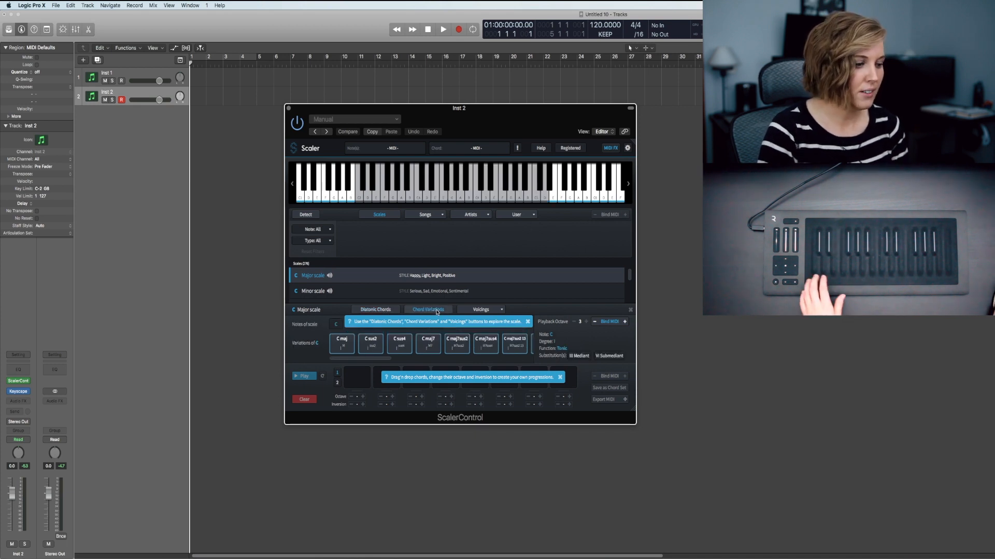
{"action": "left_click", "coordinate": [340, 343]}
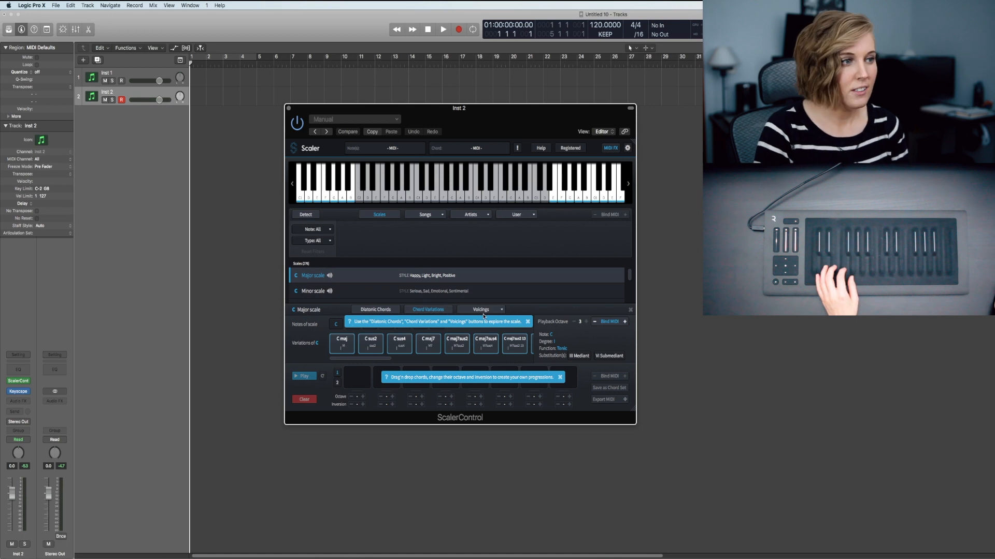
{"action": "left_click", "coordinate": [482, 310]}
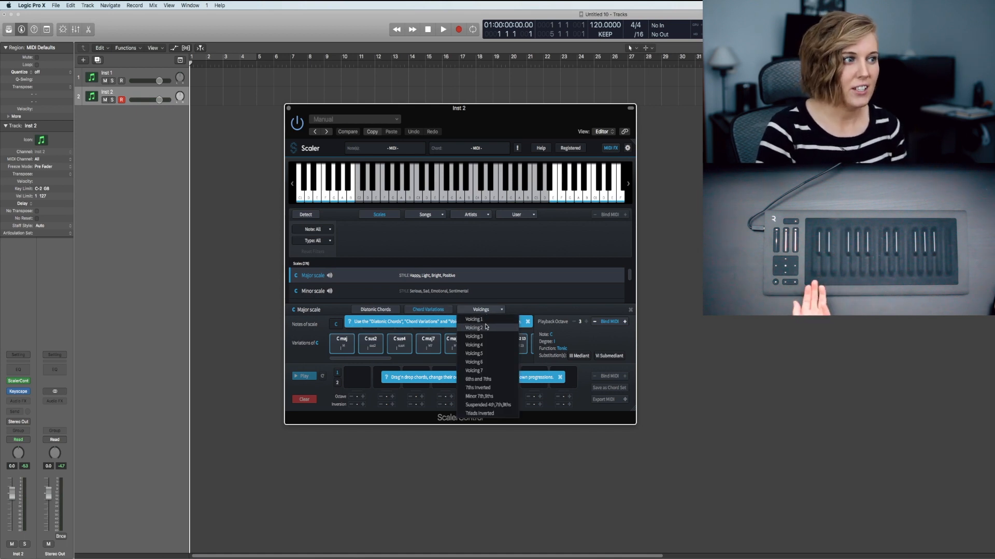
Step: Try Voicing 2 and Voicing 3, then settle on Minor 7th,9ths giving Cmaj9, Dmin9, Emin9
{"action": "left_click", "coordinate": [473, 327]}
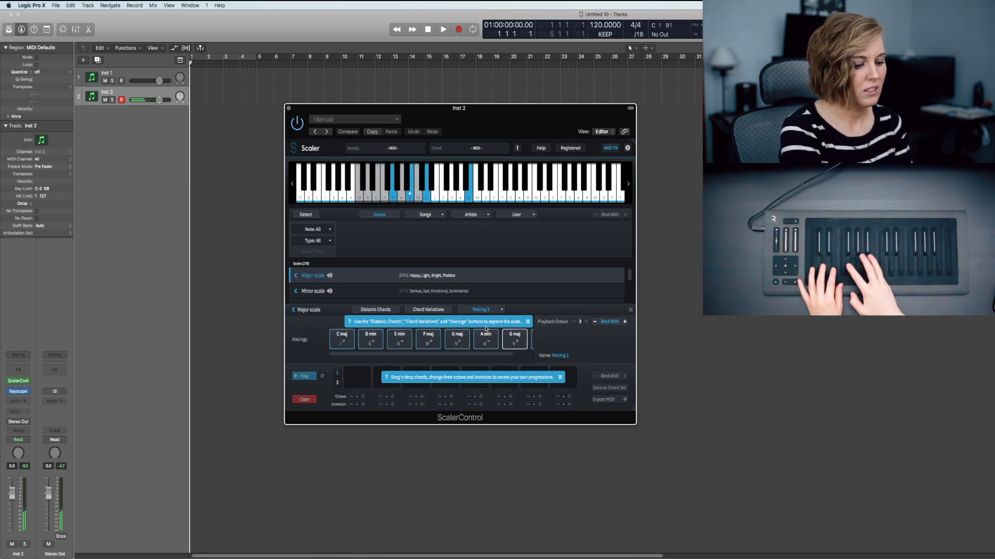
{"action": "left_click", "coordinate": [484, 310]}
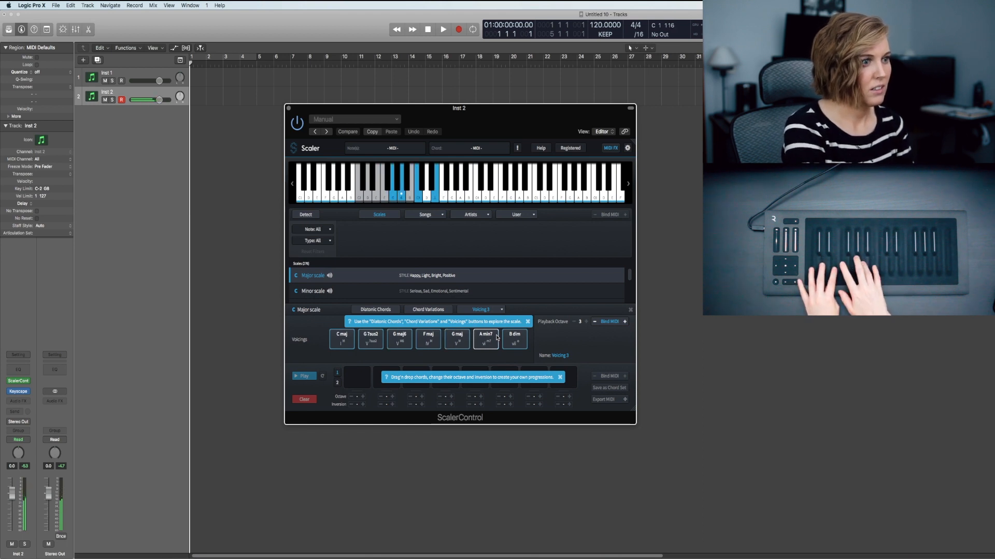
{"action": "left_click", "coordinate": [484, 310]}
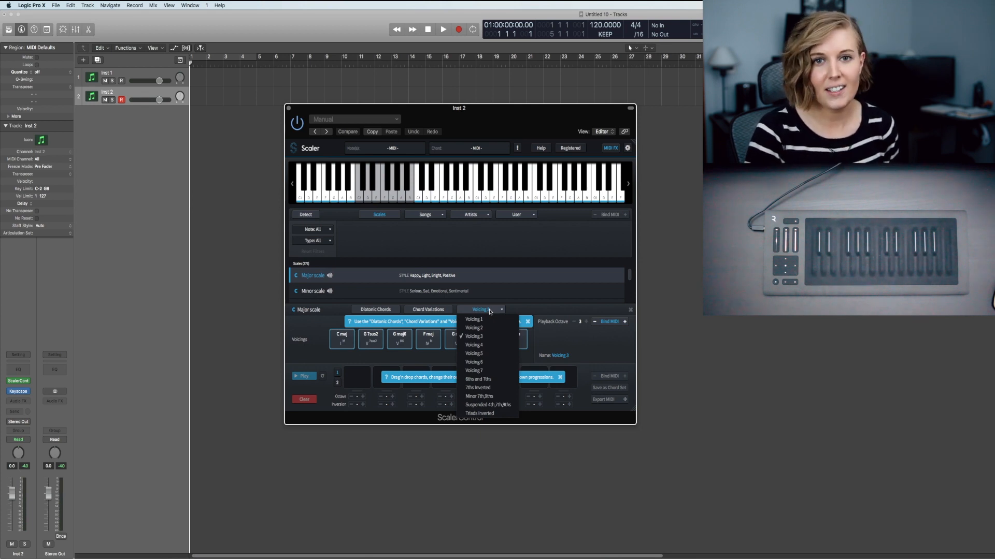
{"action": "mouse_move", "coordinate": [490, 341]}
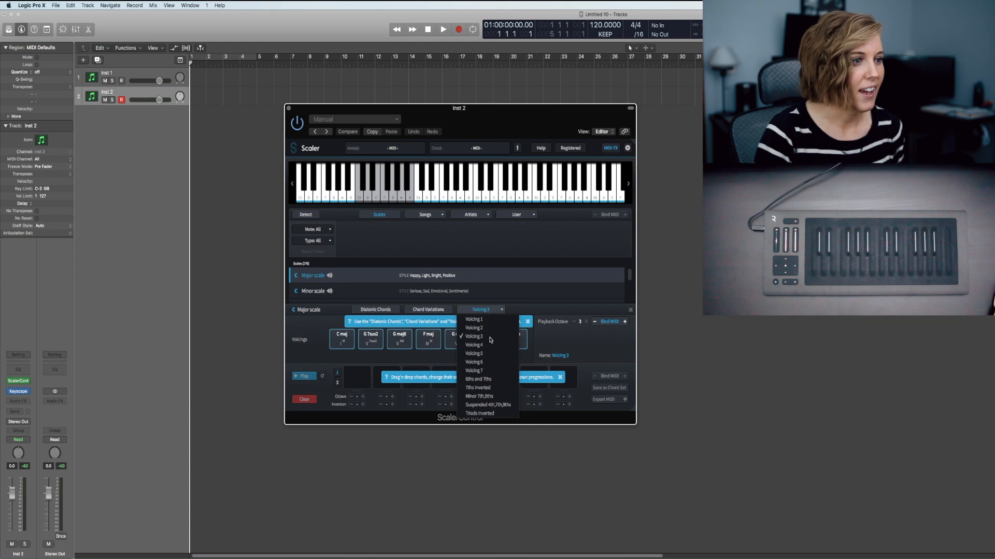
{"action": "left_click", "coordinate": [478, 396]}
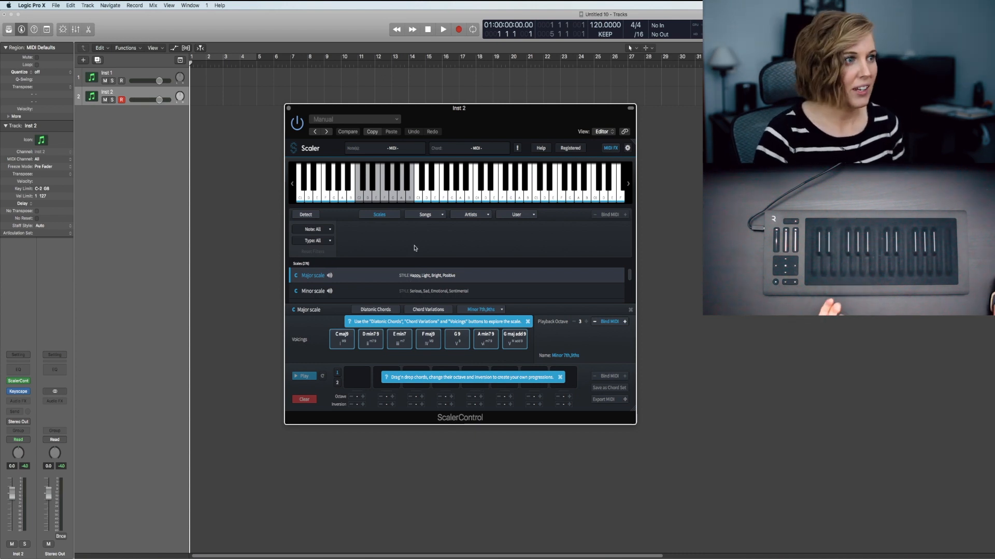
Step: Load Future Bass > Future Bass 1 at transpose -1 in Dorian mode and audition the first C# Dorian chord
{"action": "left_click", "coordinate": [425, 215]}
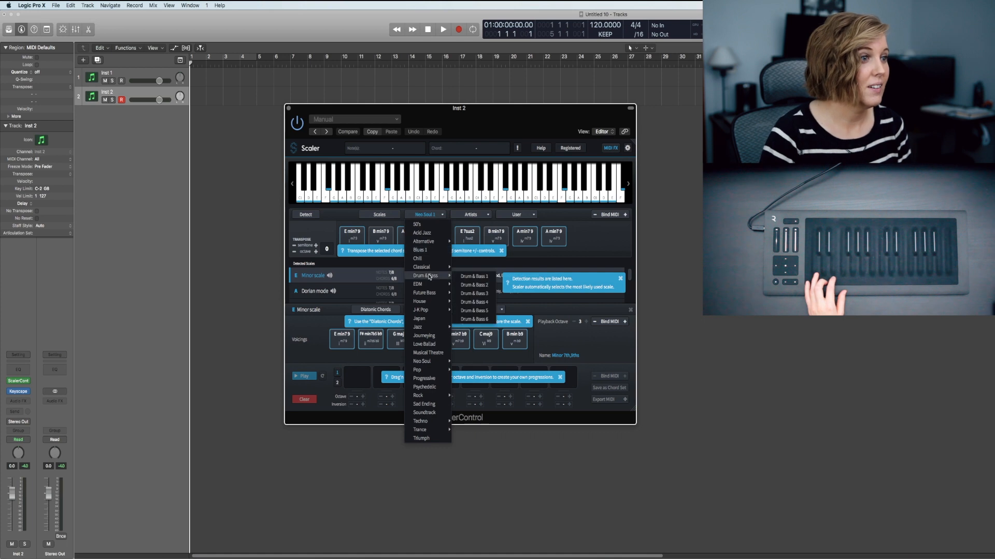
{"action": "mouse_move", "coordinate": [417, 284]}
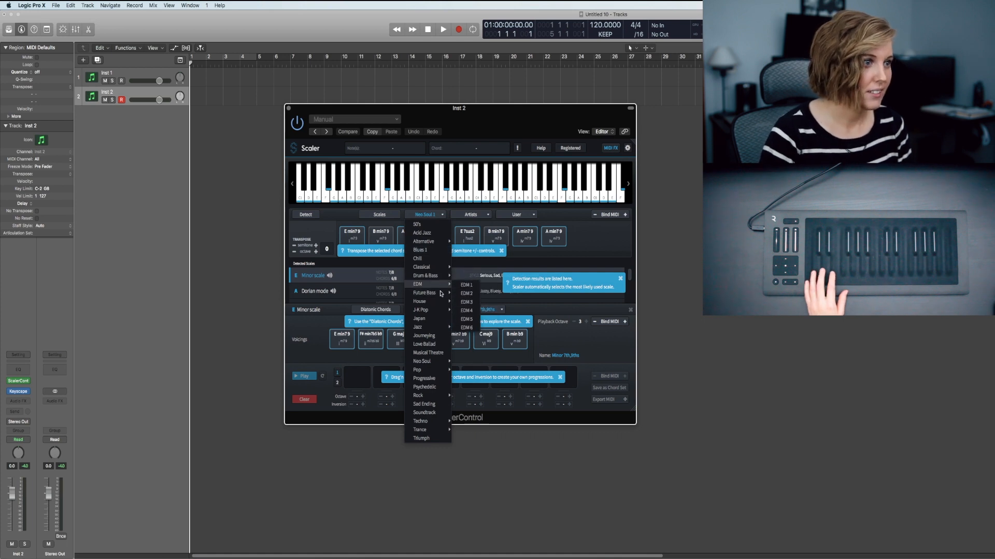
{"action": "left_click", "coordinate": [425, 294]}
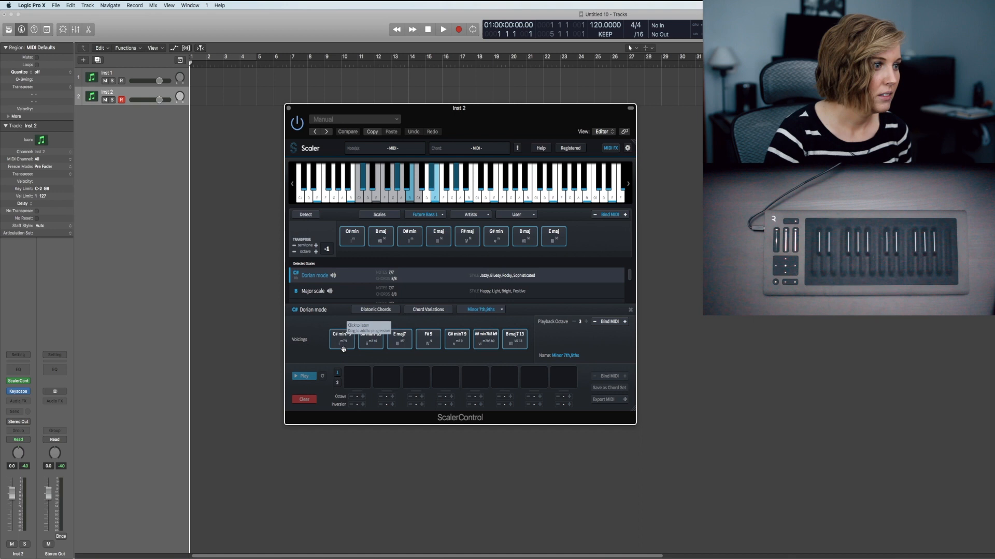
{"action": "left_click", "coordinate": [342, 340]}
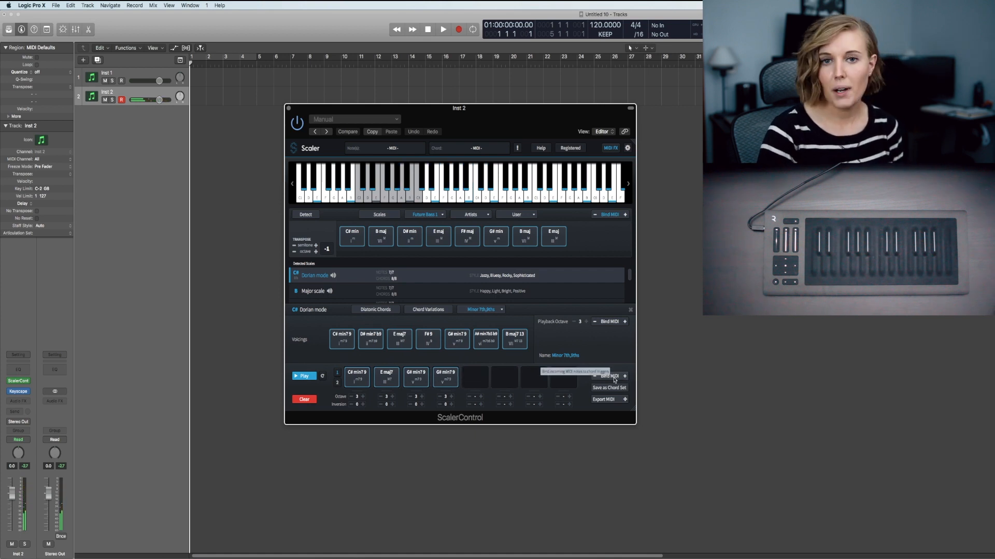
Step: Drag C# min7 9, E maj7 and G# min7 9 into the progression slots and bind the progression to MIDI
{"action": "left_click_drag", "start_coordinate": [459, 108], "coordinate": [562, 105]}
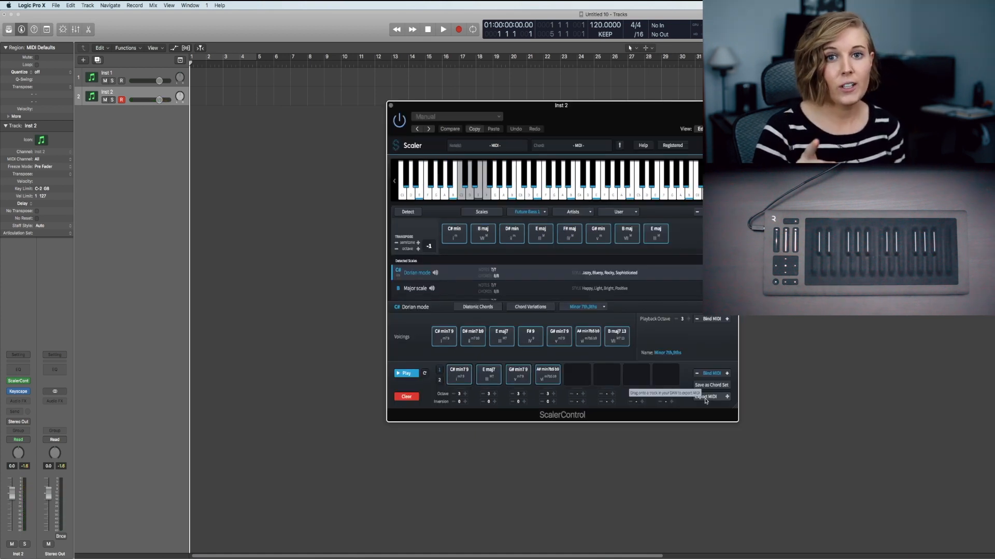